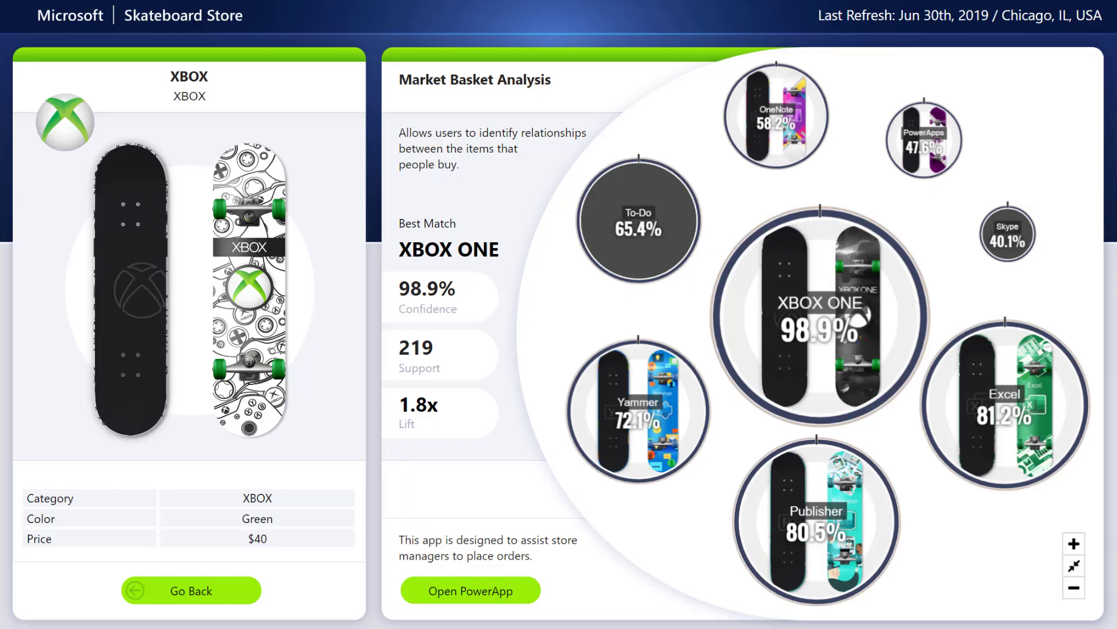
Step: Open the 'Get samples for Power BI' documentation page via Help > Examples > Samples
{"action": "left_click", "coordinate": [775, 117]}
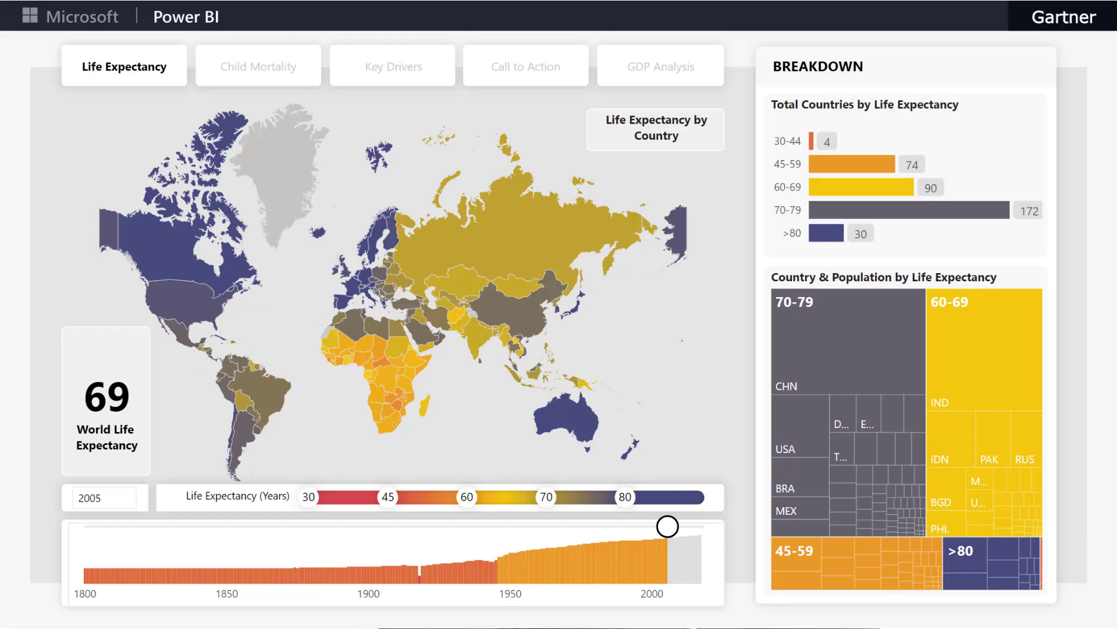
{"action": "left_click", "coordinate": [258, 66]}
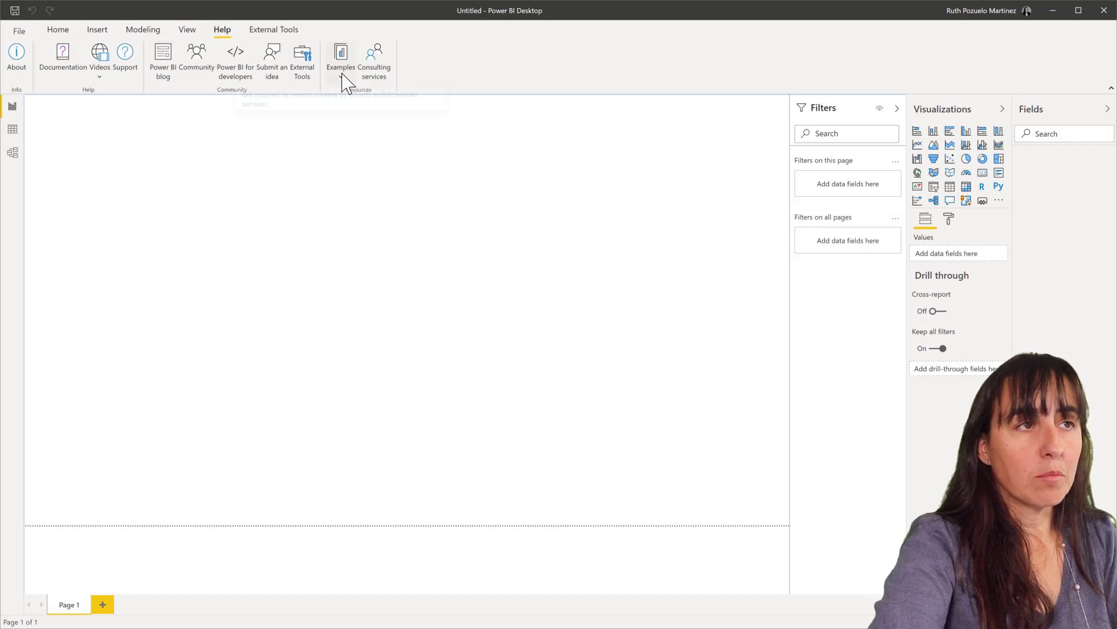
{"action": "left_click", "coordinate": [341, 58]}
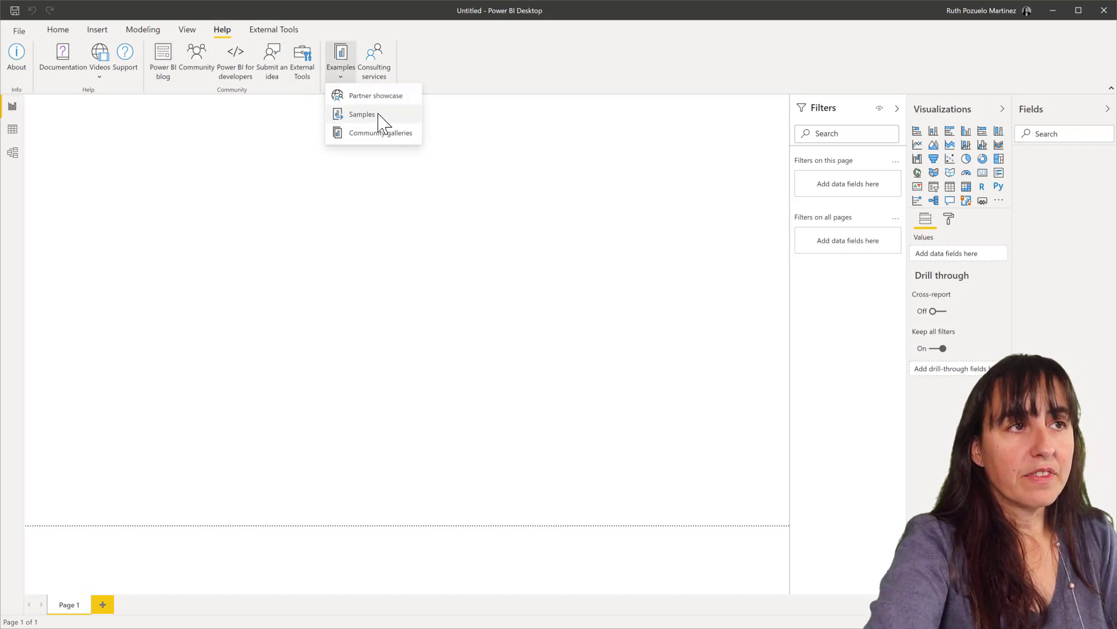
{"action": "left_click", "coordinate": [362, 114]}
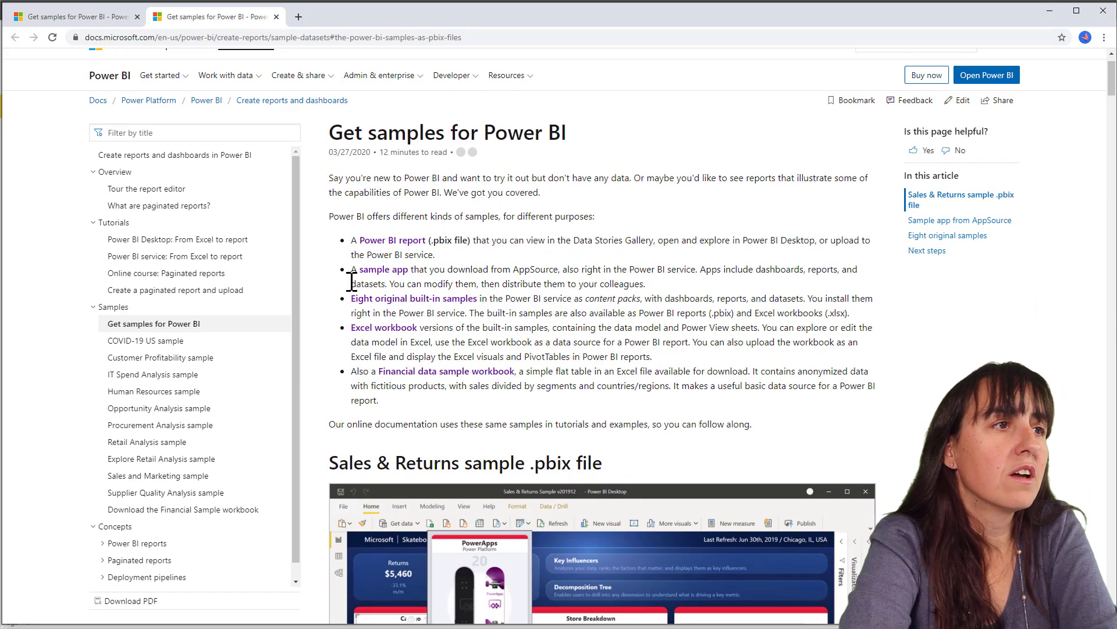
{"action": "mouse_move", "coordinate": [152, 323]}
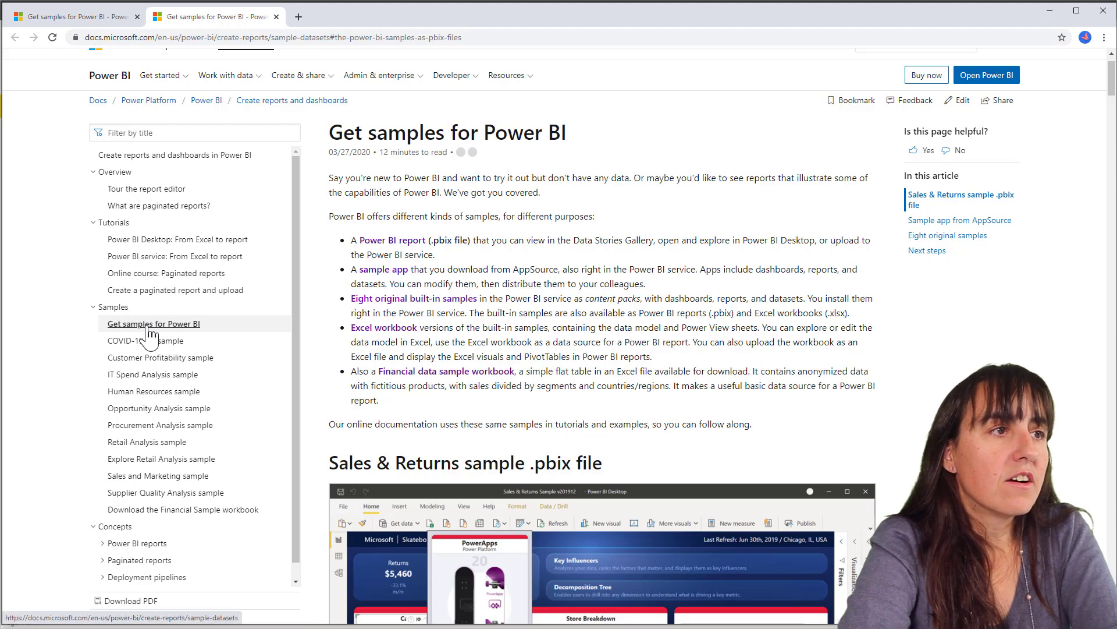
Step: Scroll through the COVID-19 US sample article, then go to the IT Spend Analysis sample tour
{"action": "scroll", "scroll_direction": "down", "scroll_amount": 3}
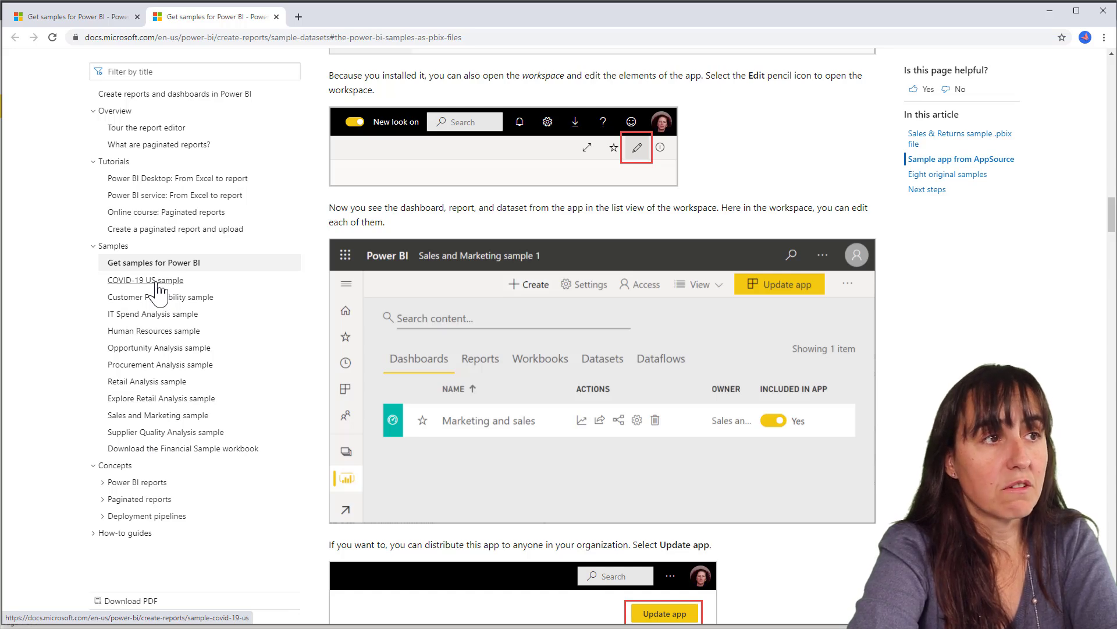
{"action": "left_click", "coordinate": [145, 279]}
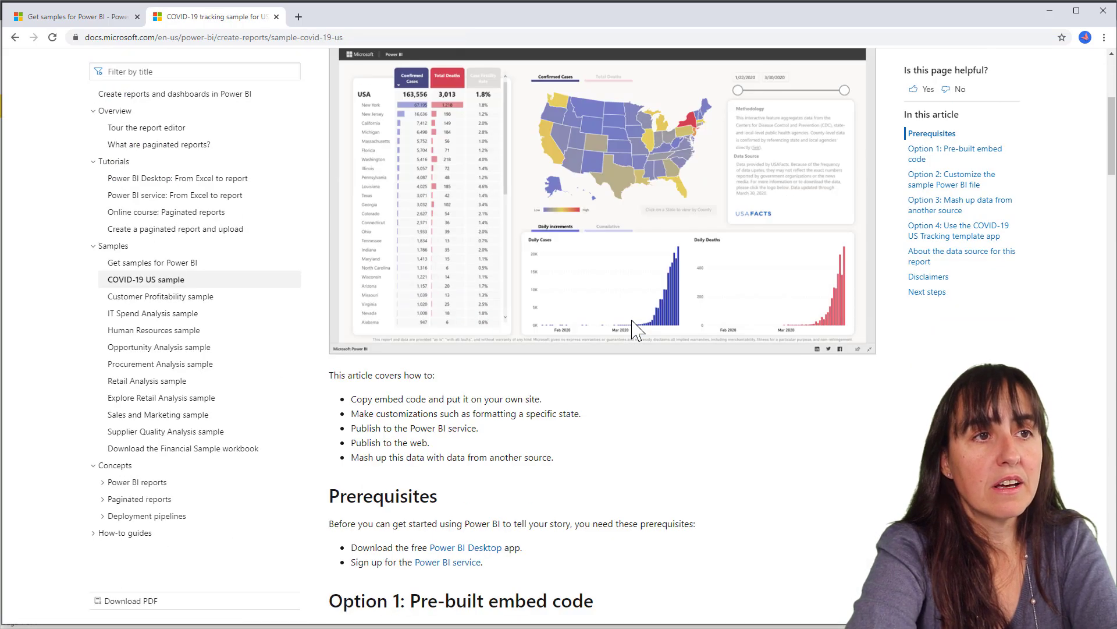
{"action": "scroll", "scroll_direction": "down", "scroll_amount": 3}
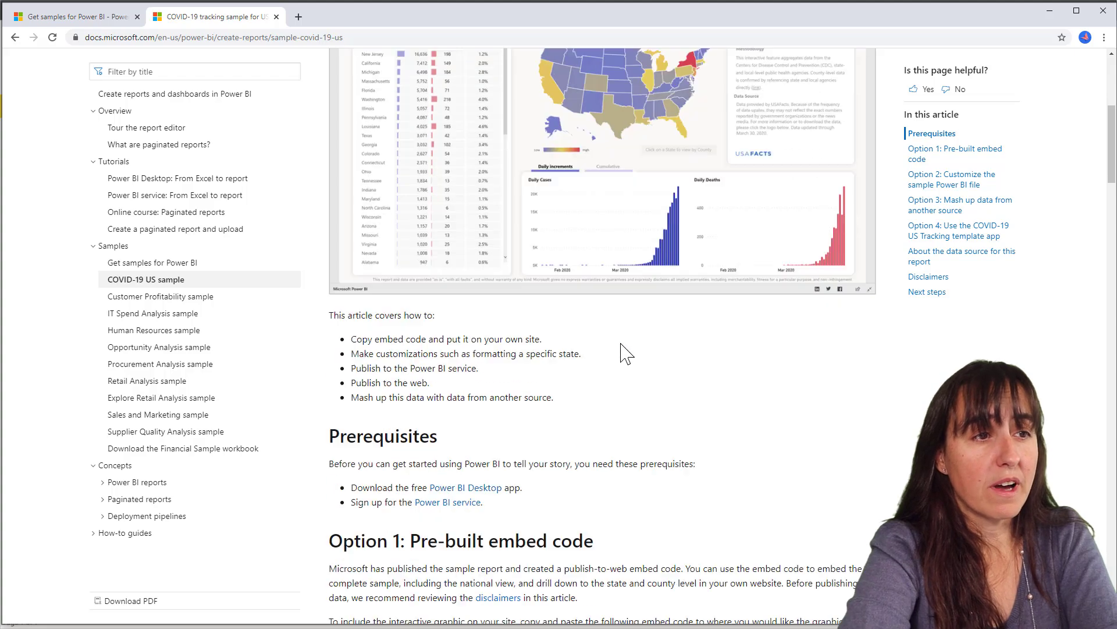
{"action": "scroll", "scroll_direction": "down", "scroll_amount": 3}
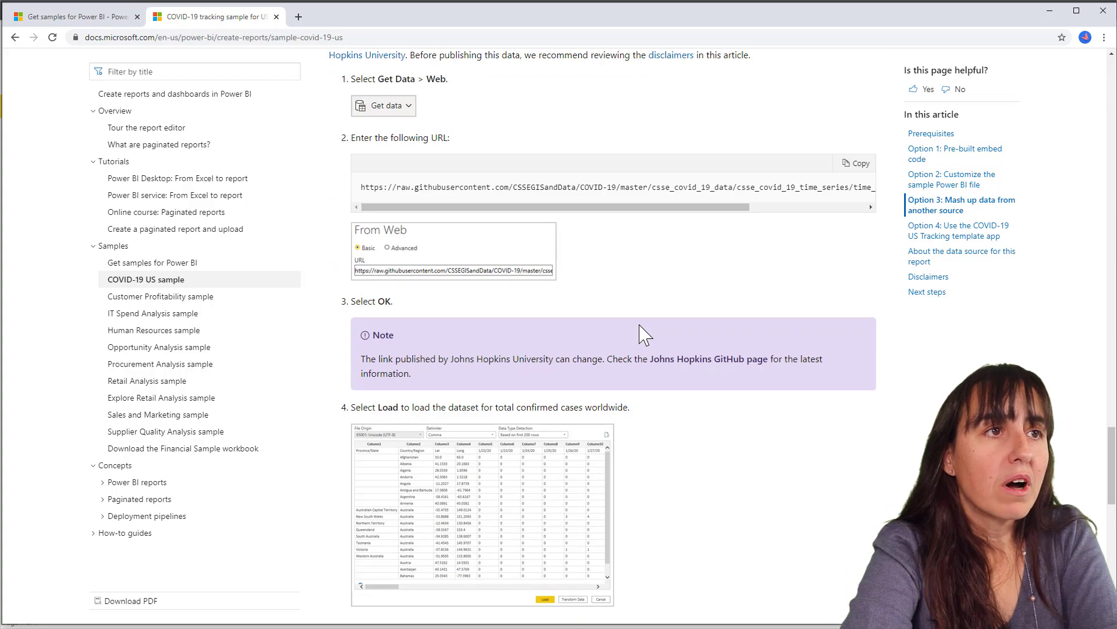
{"action": "scroll", "scroll_direction": "down", "scroll_amount": 3}
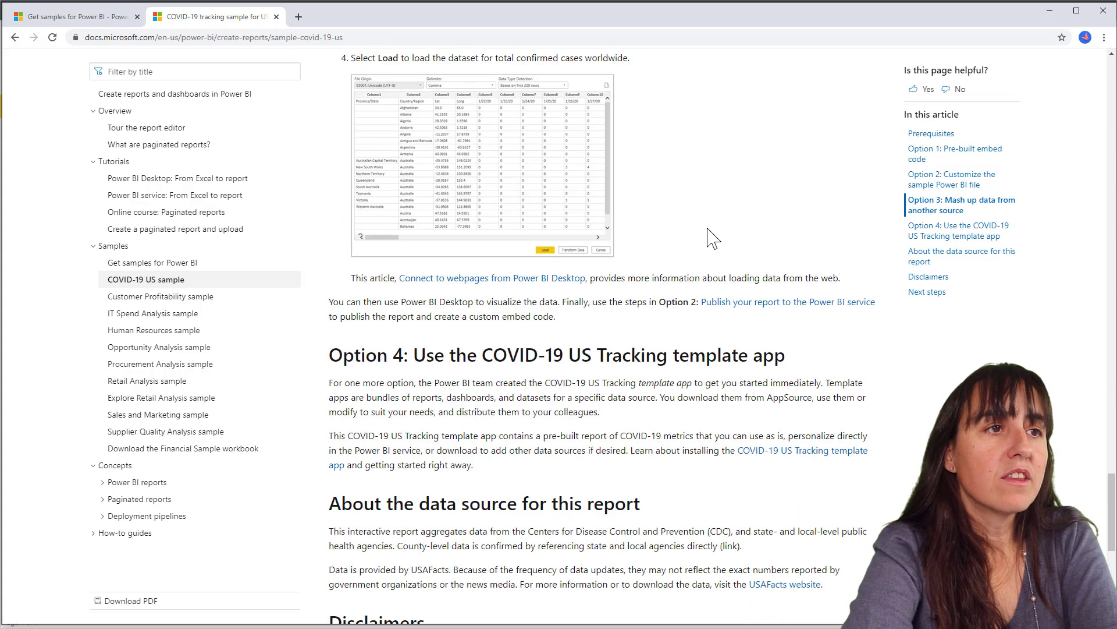
{"action": "scroll", "scroll_direction": "down", "scroll_amount": 3}
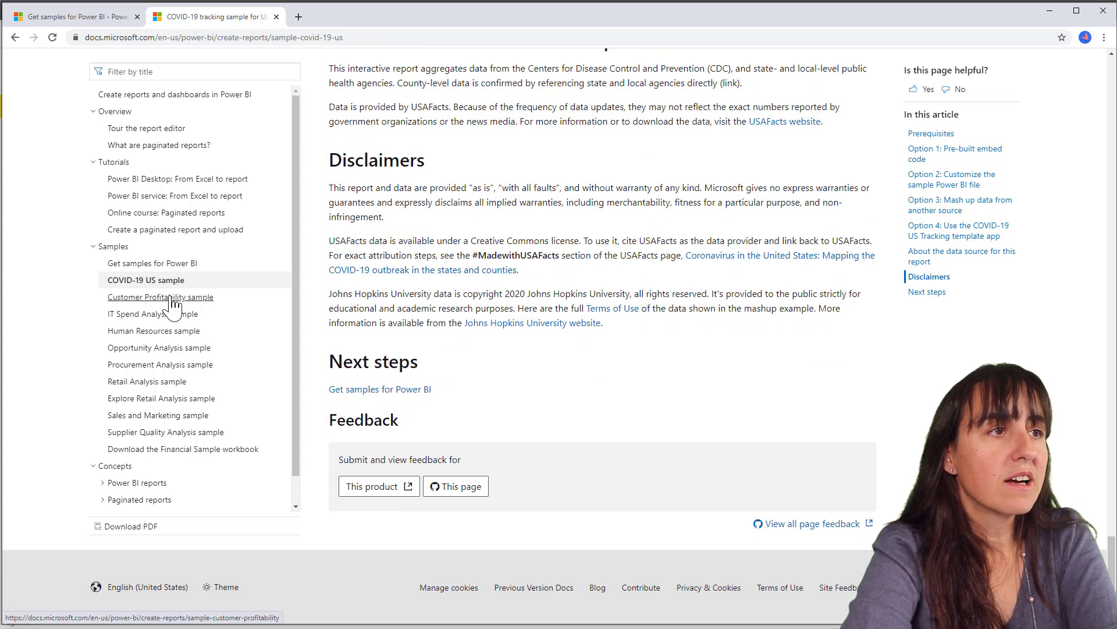
{"action": "left_click", "coordinate": [160, 296]}
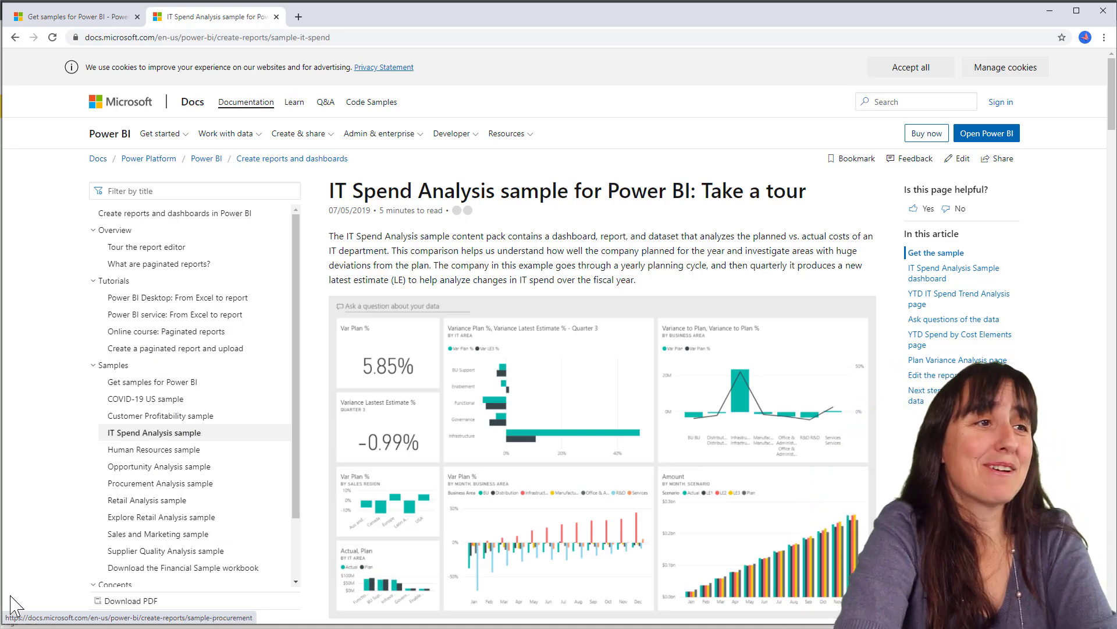
Step: Skim the IT Spend Analysis tour and return to the 'Get samples for Power BI' page
{"action": "scroll", "scroll_direction": "down", "scroll_amount": 3}
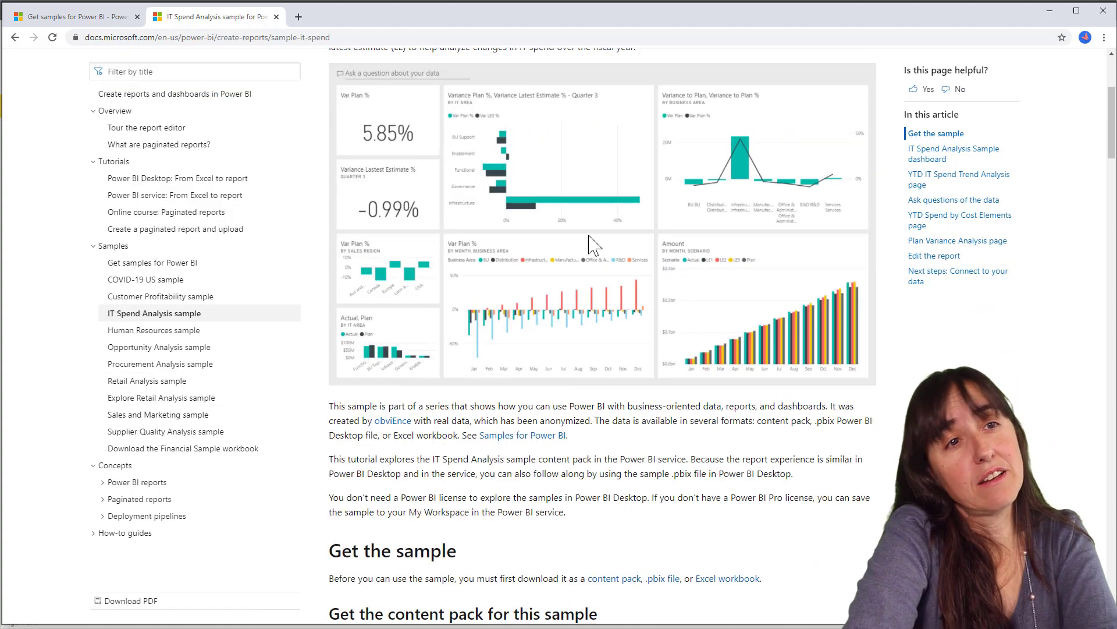
{"action": "scroll", "scroll_direction": "down", "scroll_amount": 3}
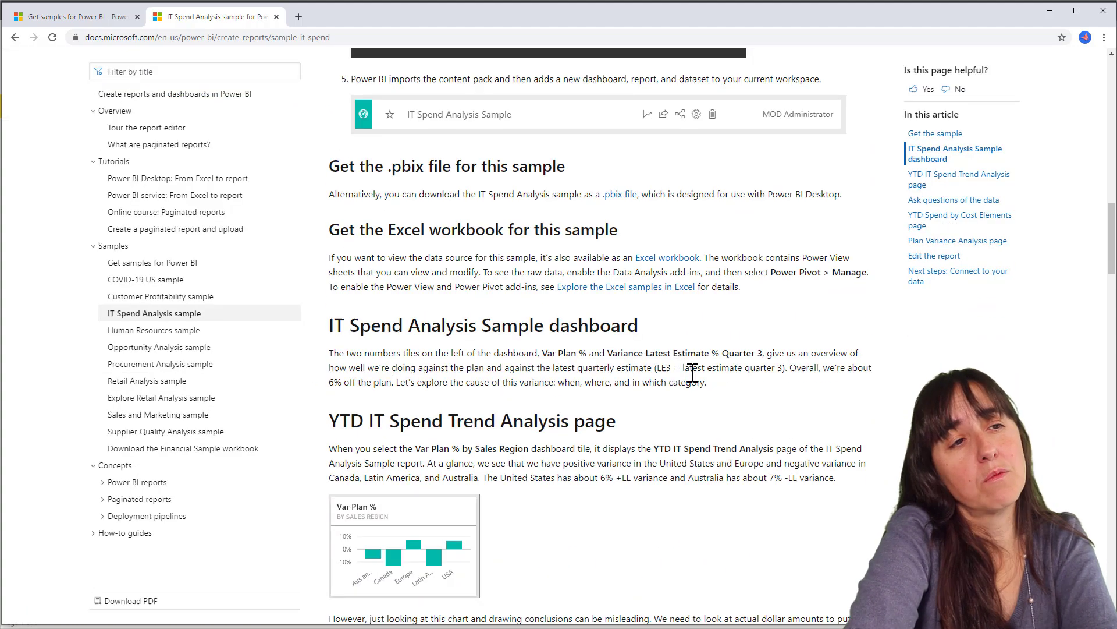
{"action": "scroll", "scroll_direction": "down", "scroll_amount": 3}
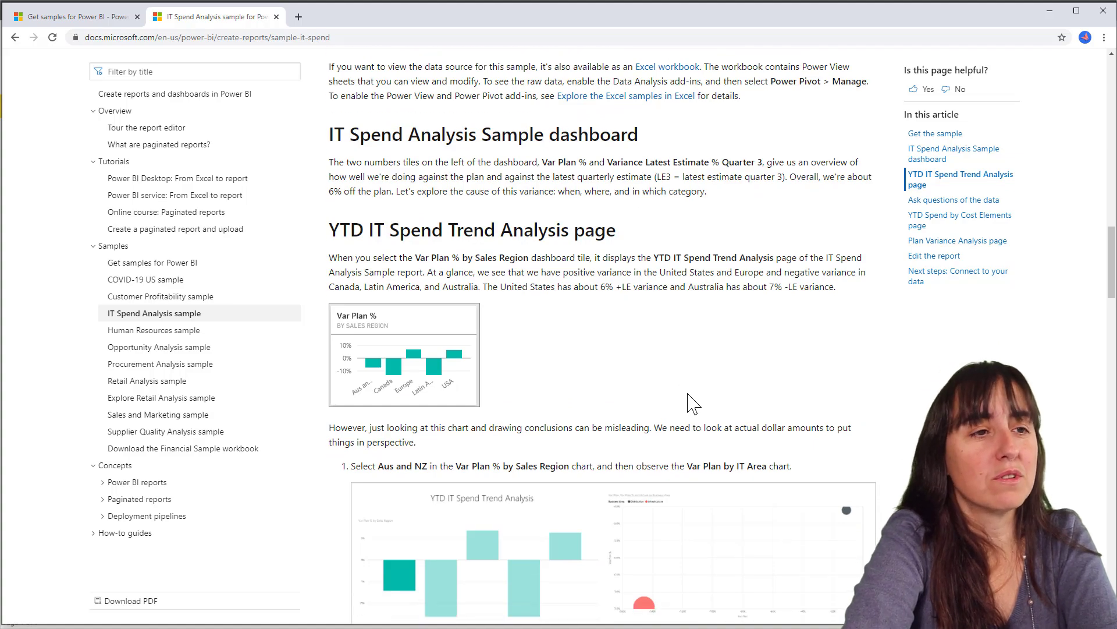
{"action": "left_click", "coordinate": [153, 330]}
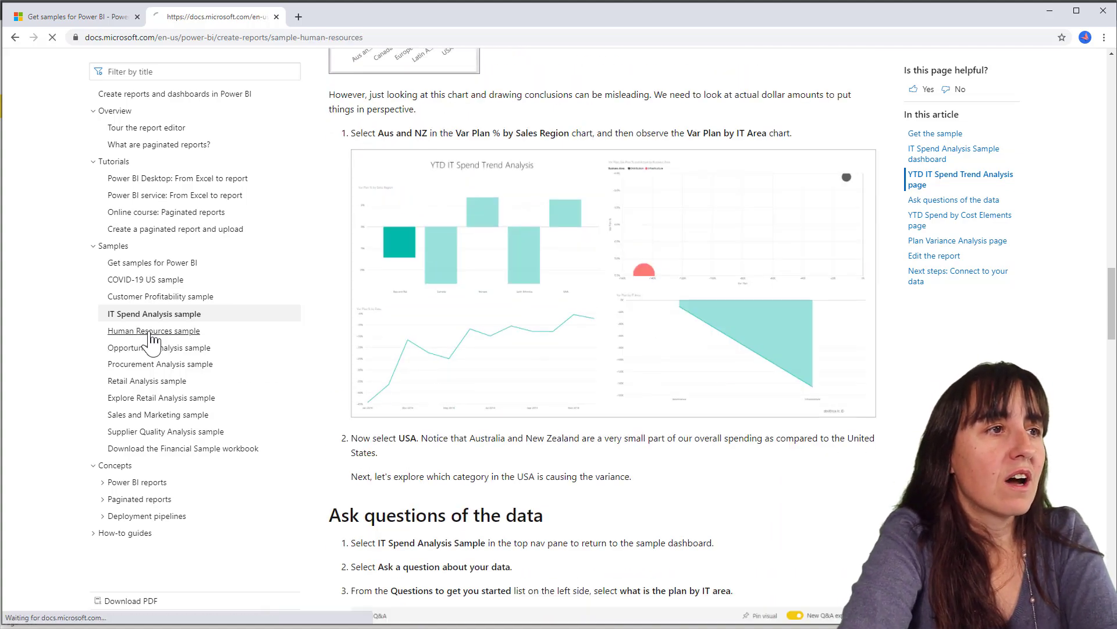
{"action": "left_click", "coordinate": [153, 330]}
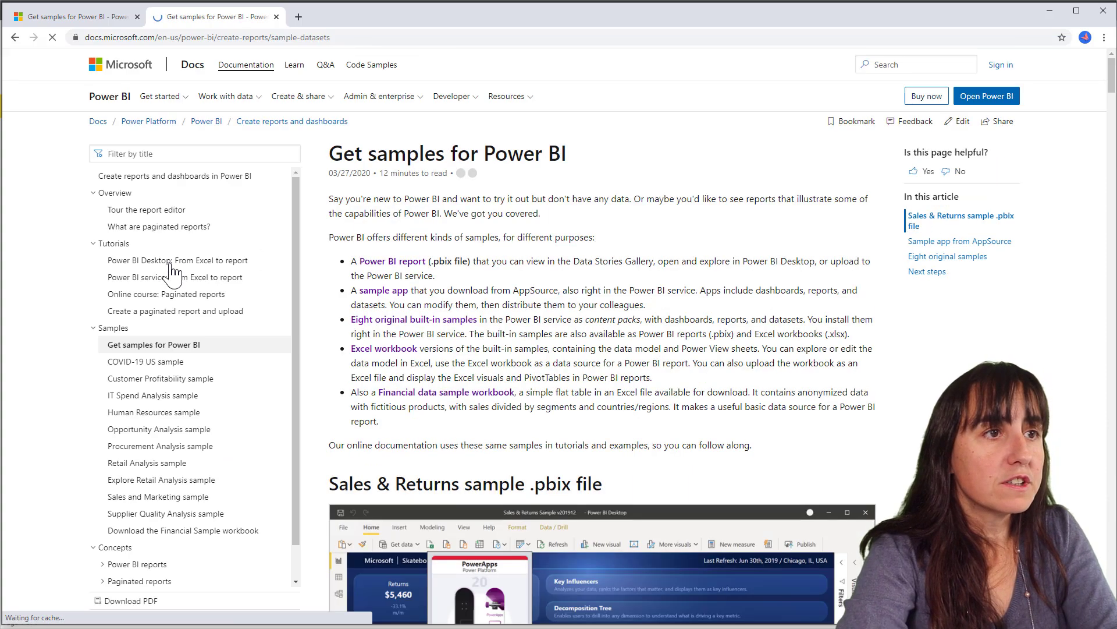
{"action": "scroll", "scroll_direction": "down", "scroll_amount": 3}
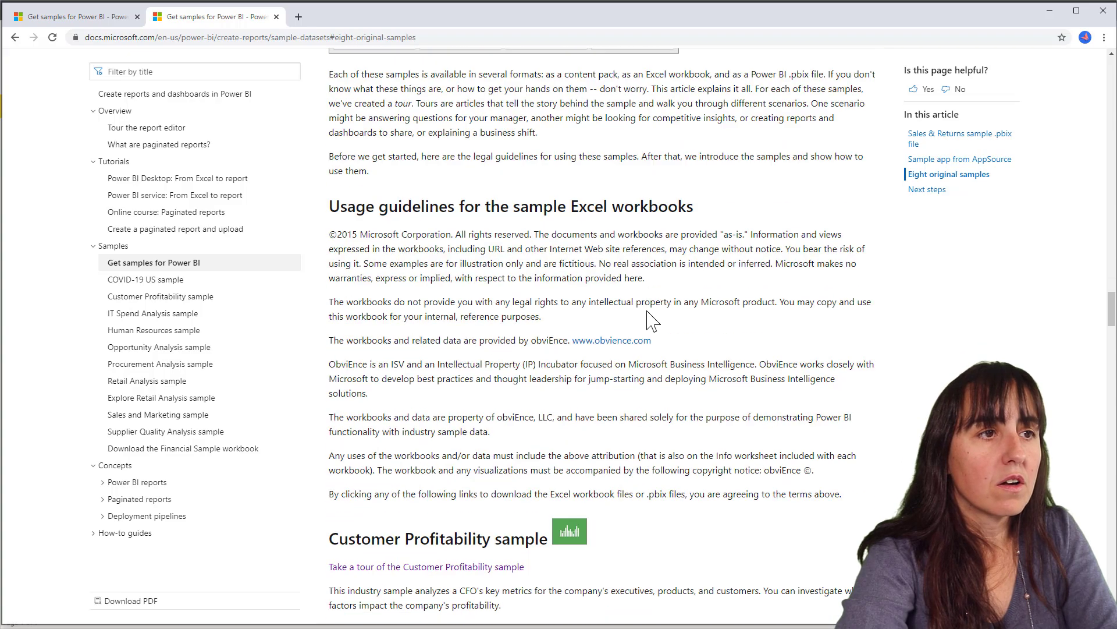
{"action": "scroll", "scroll_direction": "down", "scroll_amount": 3}
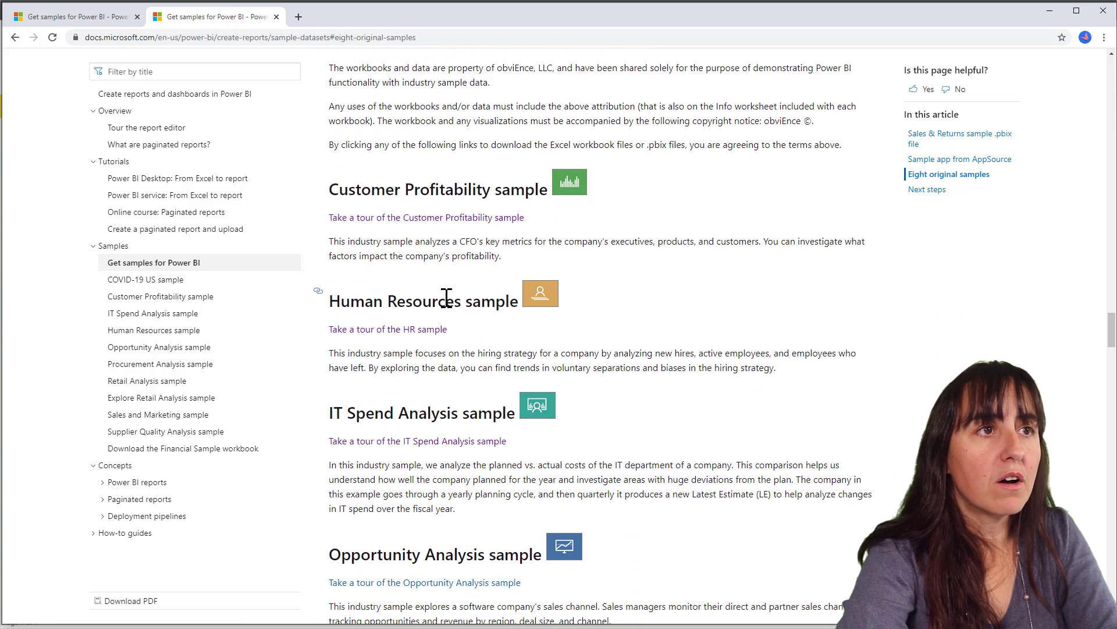
{"action": "scroll", "scroll_direction": "down", "scroll_amount": 3}
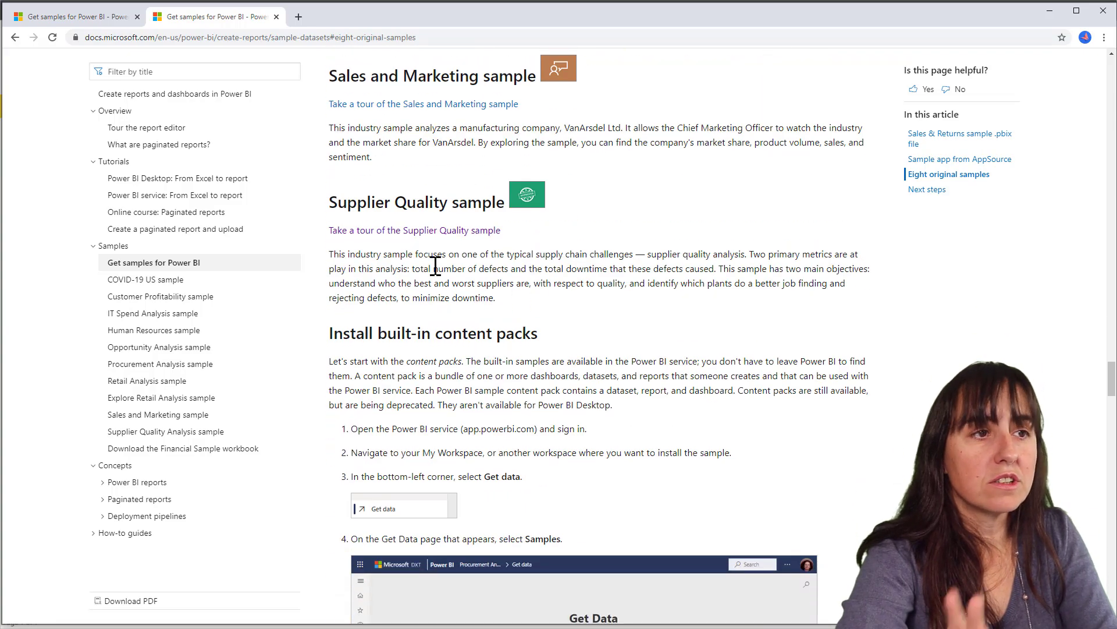
{"action": "scroll", "scroll_direction": "down", "scroll_amount": 3}
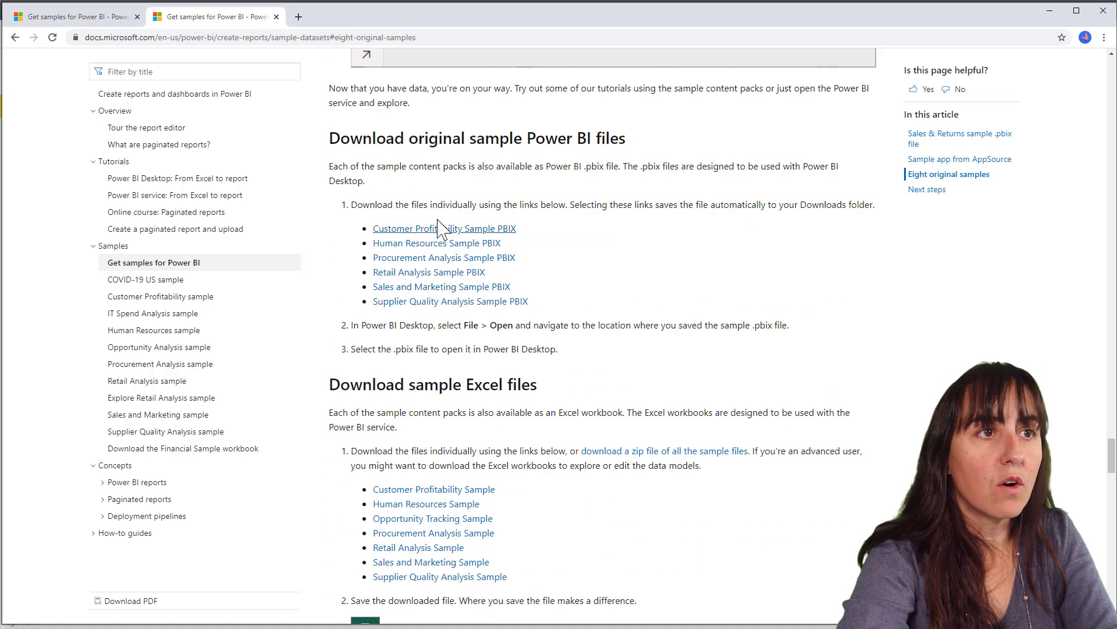
{"action": "mouse_move", "coordinate": [663, 469]}
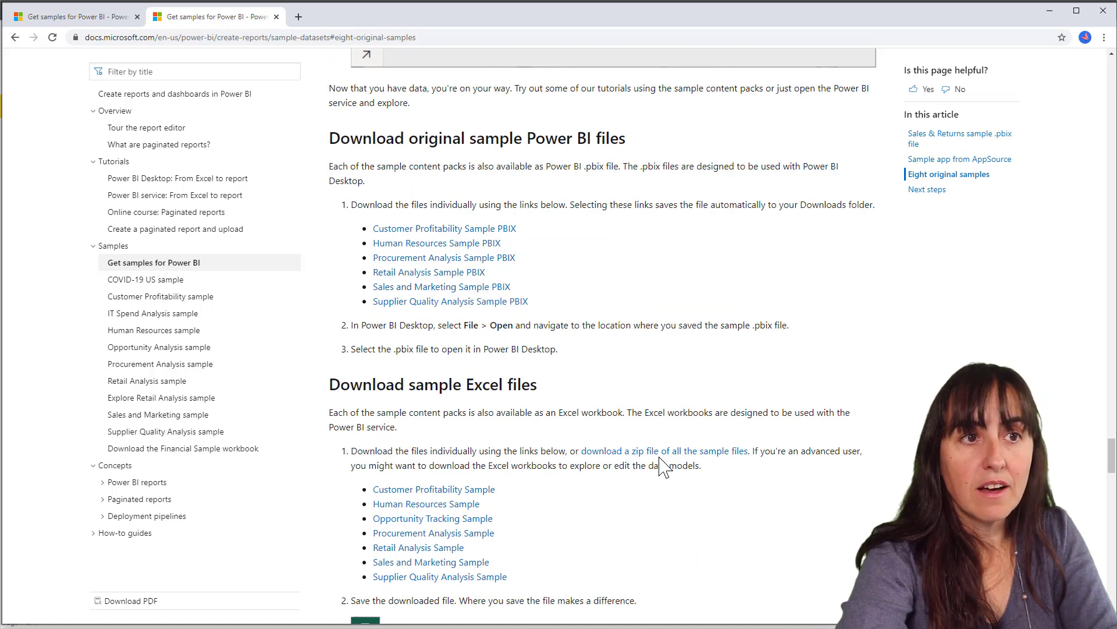
{"action": "mouse_move", "coordinate": [664, 450]}
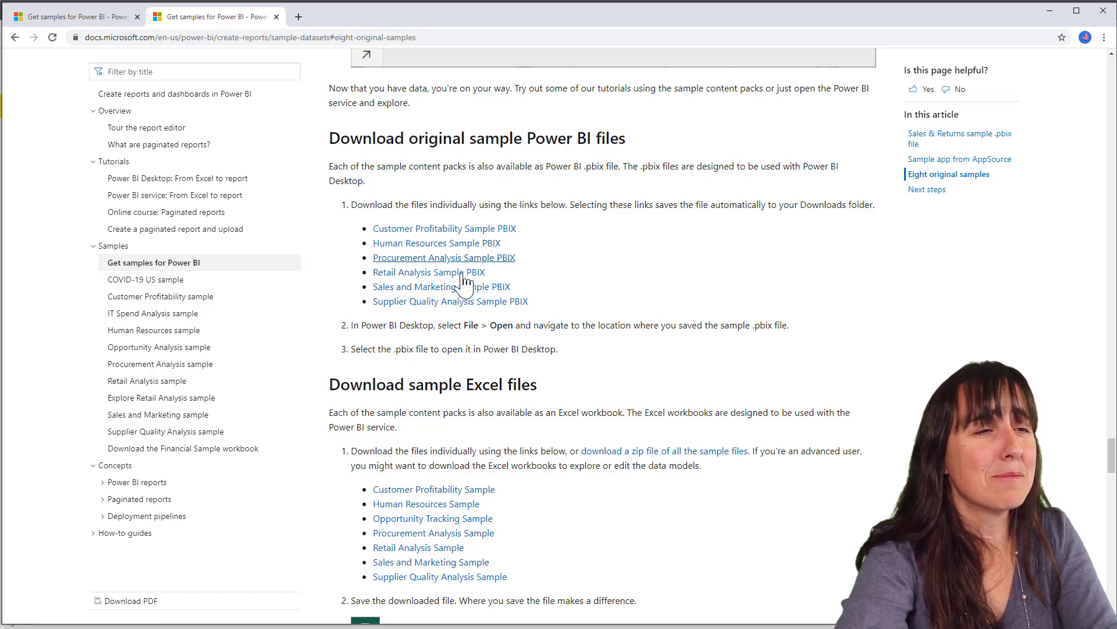
{"action": "mouse_move", "coordinate": [688, 330]}
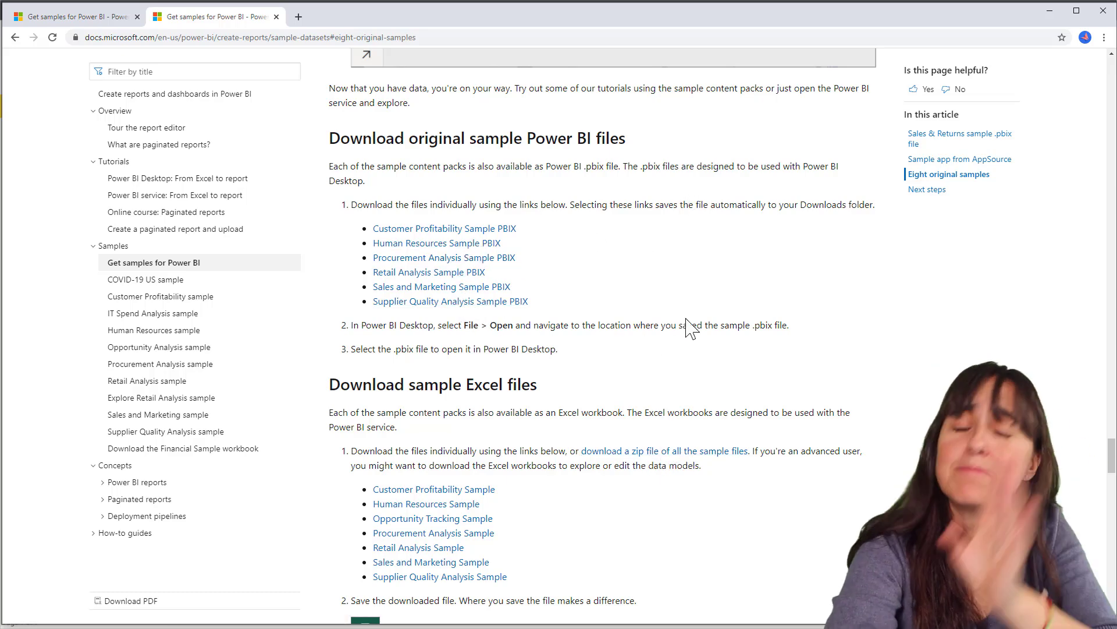
{"action": "scroll", "scroll_direction": "down", "scroll_amount": 3}
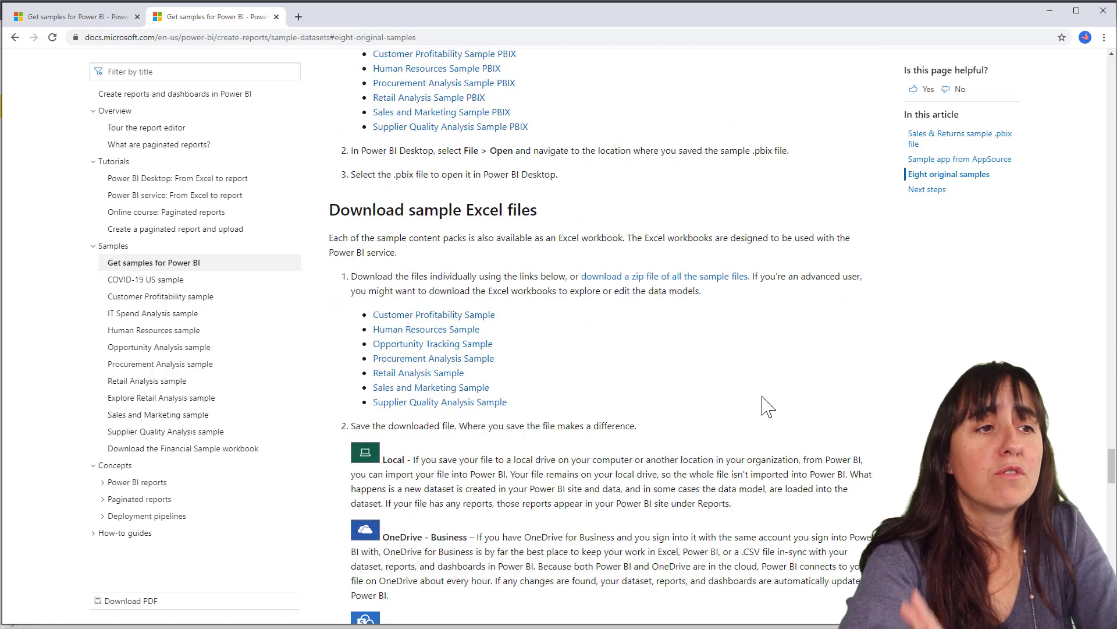
{"action": "mouse_move", "coordinate": [702, 485]}
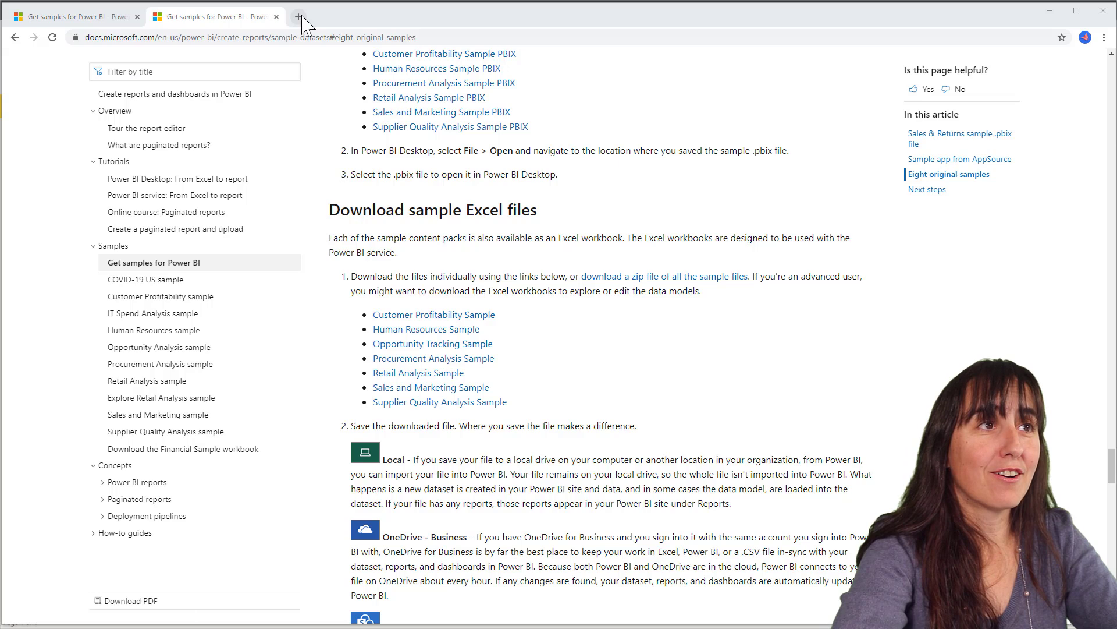
Step: Open the microsoft/powerbi-desktop-samples Sample Reports folder on GitHub in a new tab
{"action": "left_click", "coordinate": [299, 17]}
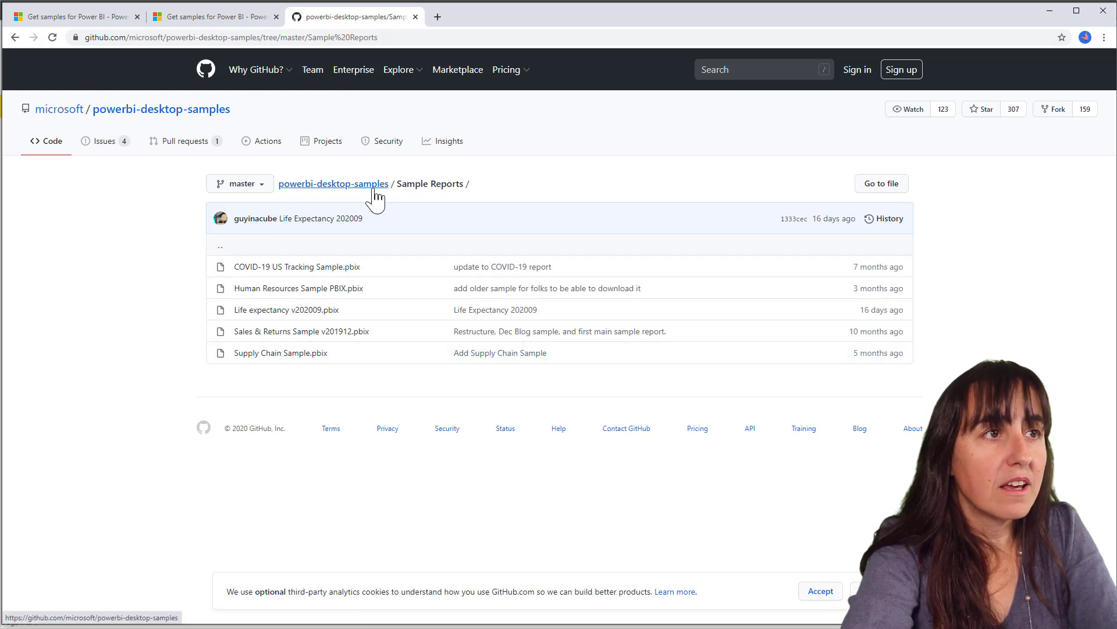
{"action": "mouse_move", "coordinate": [296, 266]}
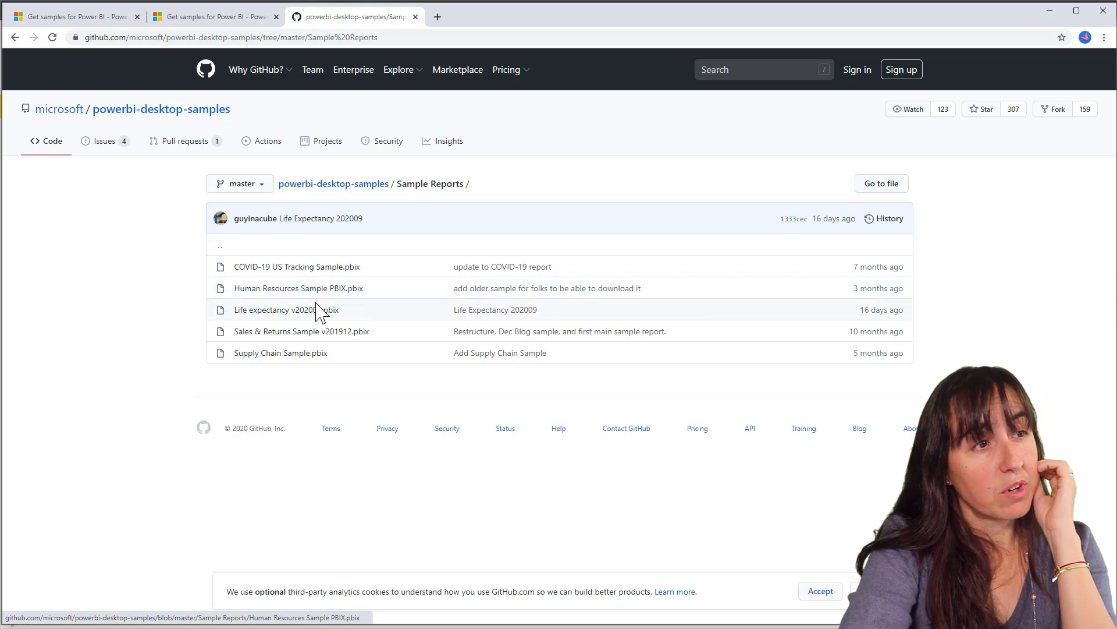
{"action": "mouse_move", "coordinate": [301, 330]}
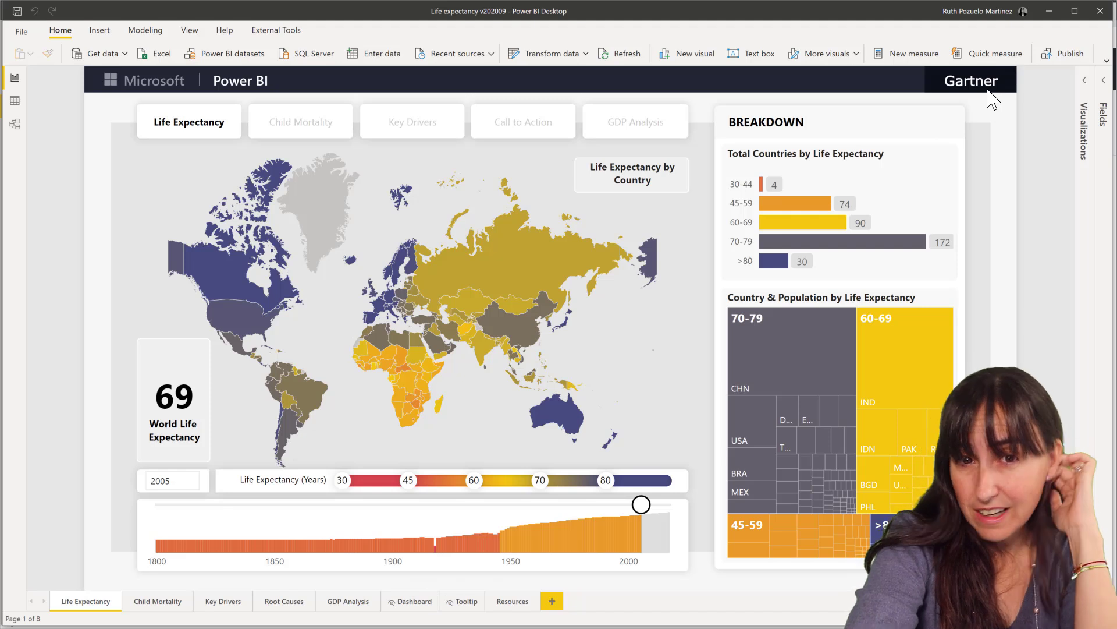
{"action": "mouse_move", "coordinate": [985, 99]}
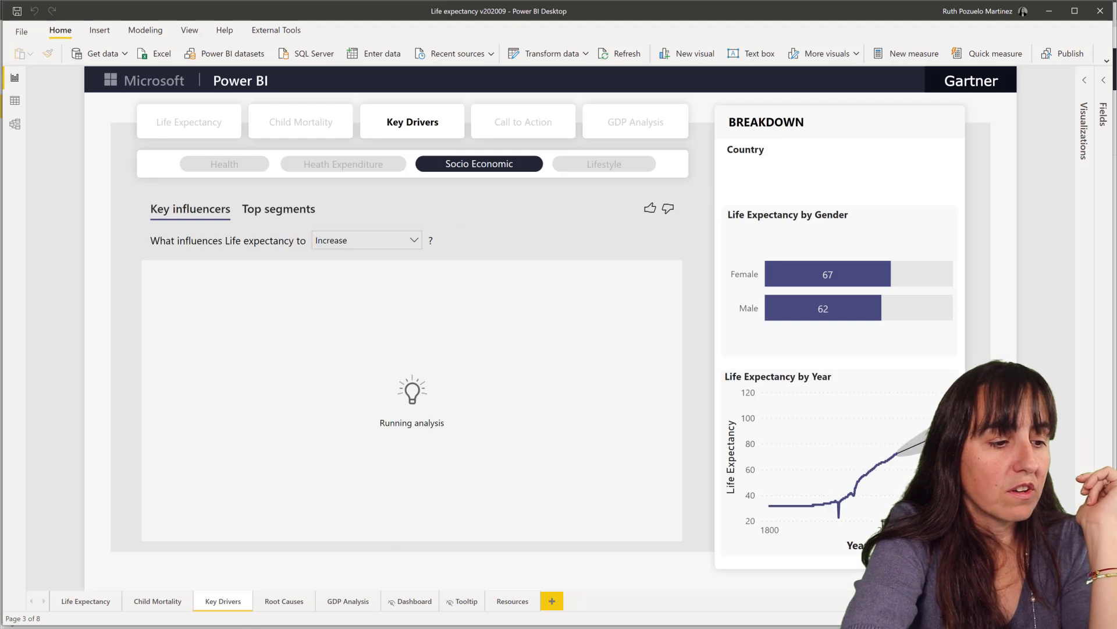
Step: View the Life expectancy report, then browse the Sales & Returns Net Sales and Returns pages
{"action": "left_click", "coordinate": [745, 149]}
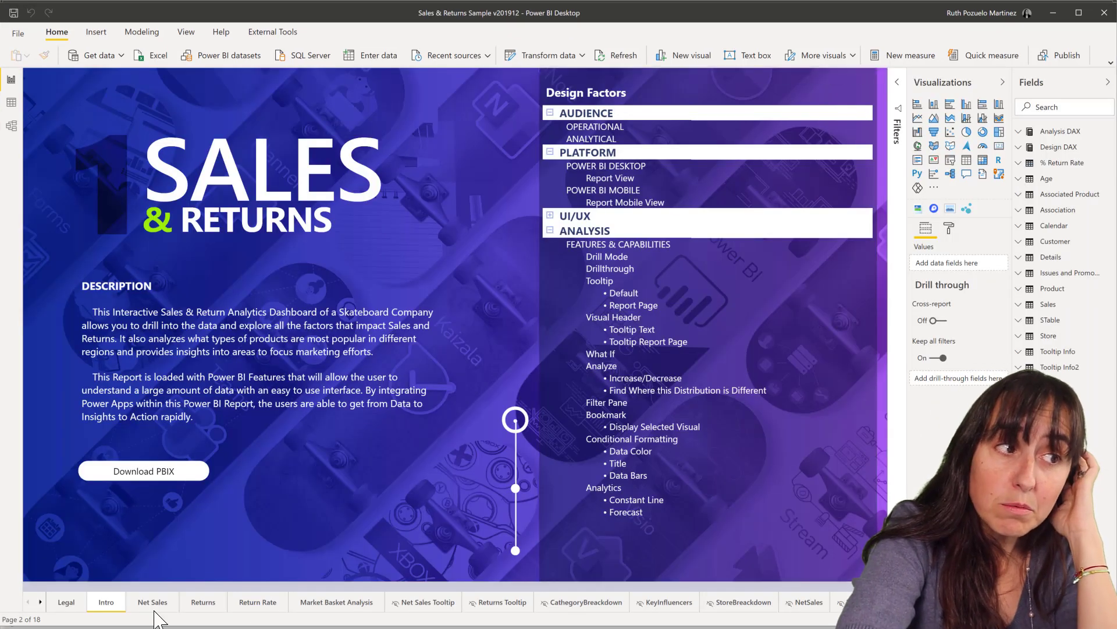
{"action": "left_click", "coordinate": [153, 601]}
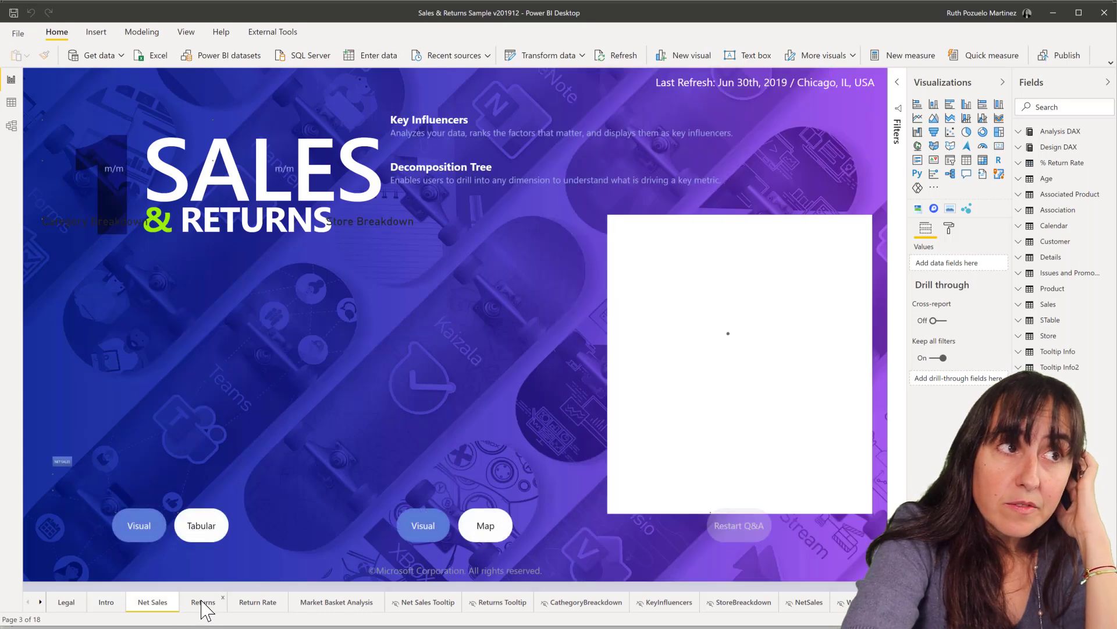
{"action": "left_click", "coordinate": [203, 601]}
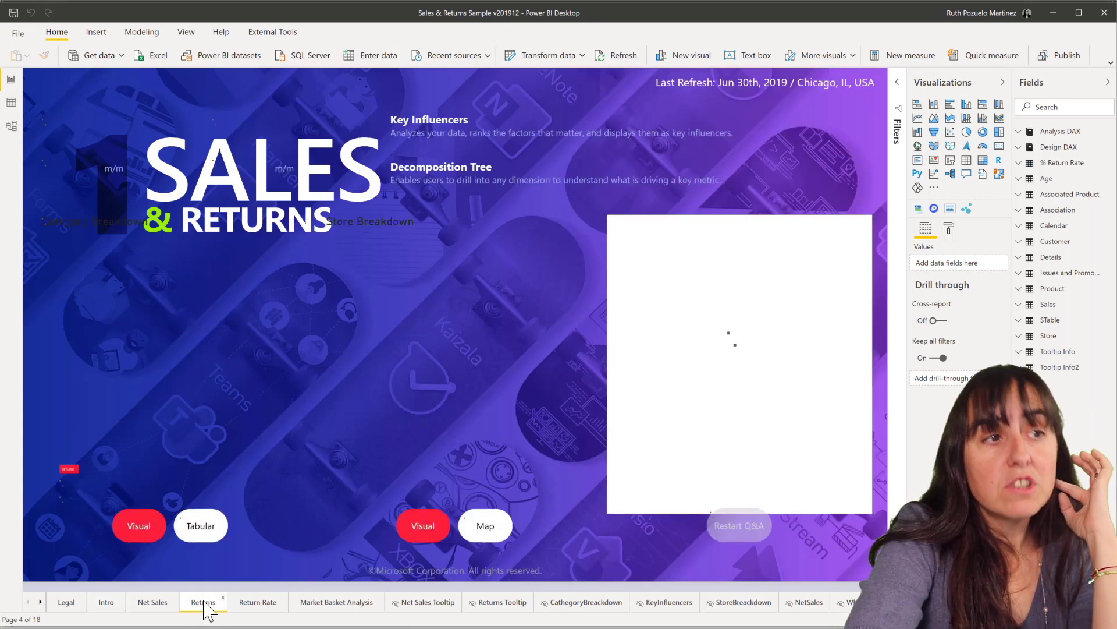
{"action": "left_click", "coordinate": [203, 601]}
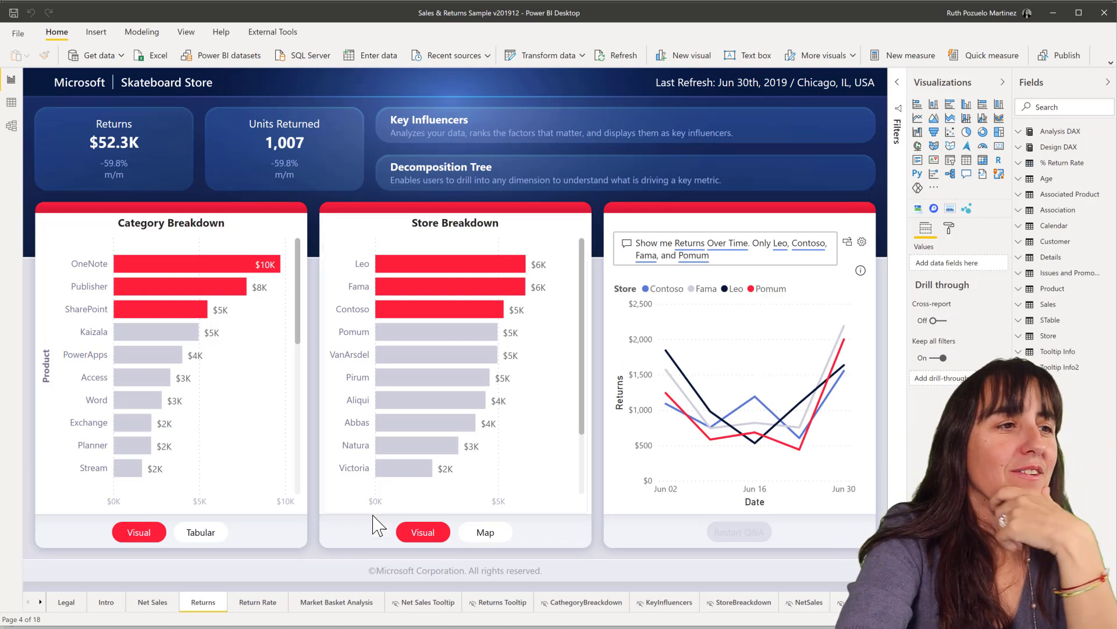
{"action": "left_click", "coordinate": [257, 601]}
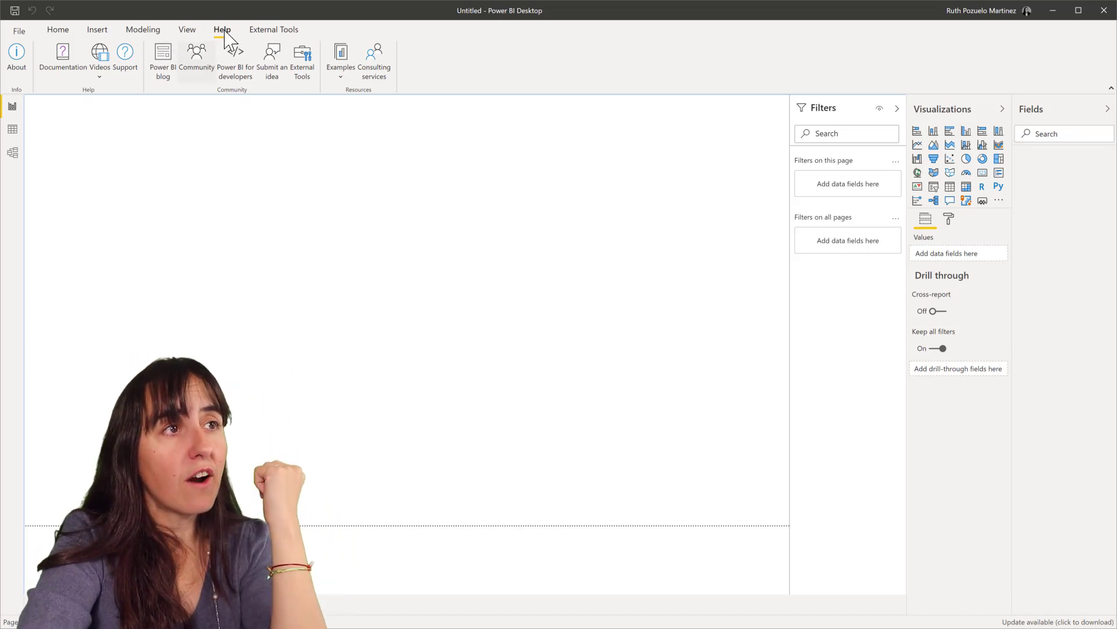
Step: Show the Help tab's Examples list with the Samples option in the blank report
{"action": "left_click", "coordinate": [341, 60]}
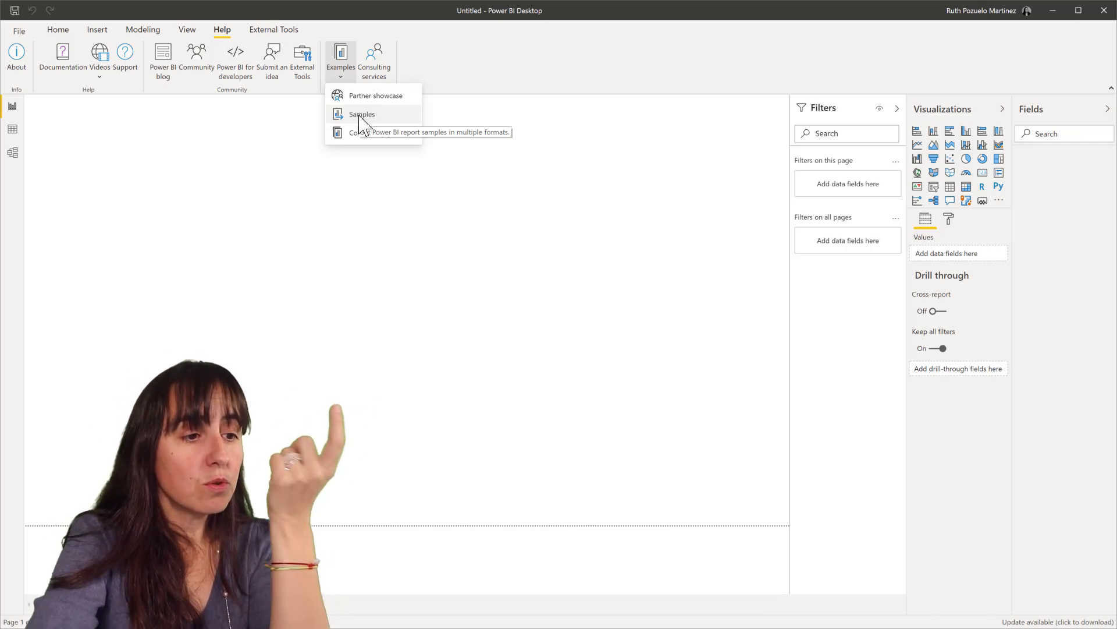
{"action": "mouse_move", "coordinate": [380, 132]}
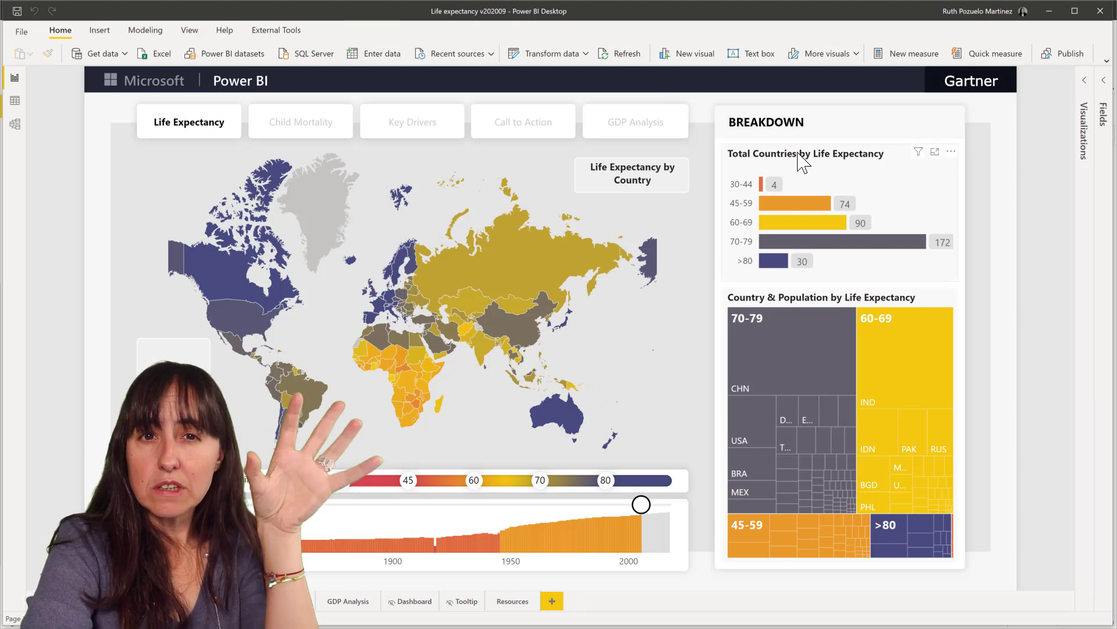
{"action": "mouse_move", "coordinate": [730, 202]}
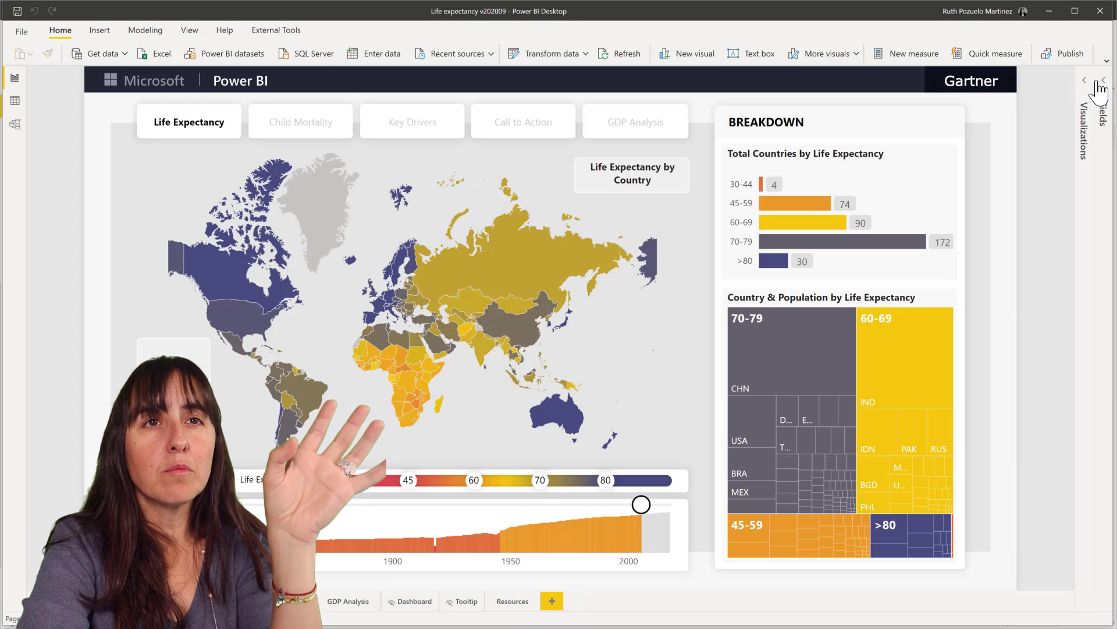
Step: Expand the collapsed Visualizations and Fields panes on the right
{"action": "left_click", "coordinate": [1084, 80]}
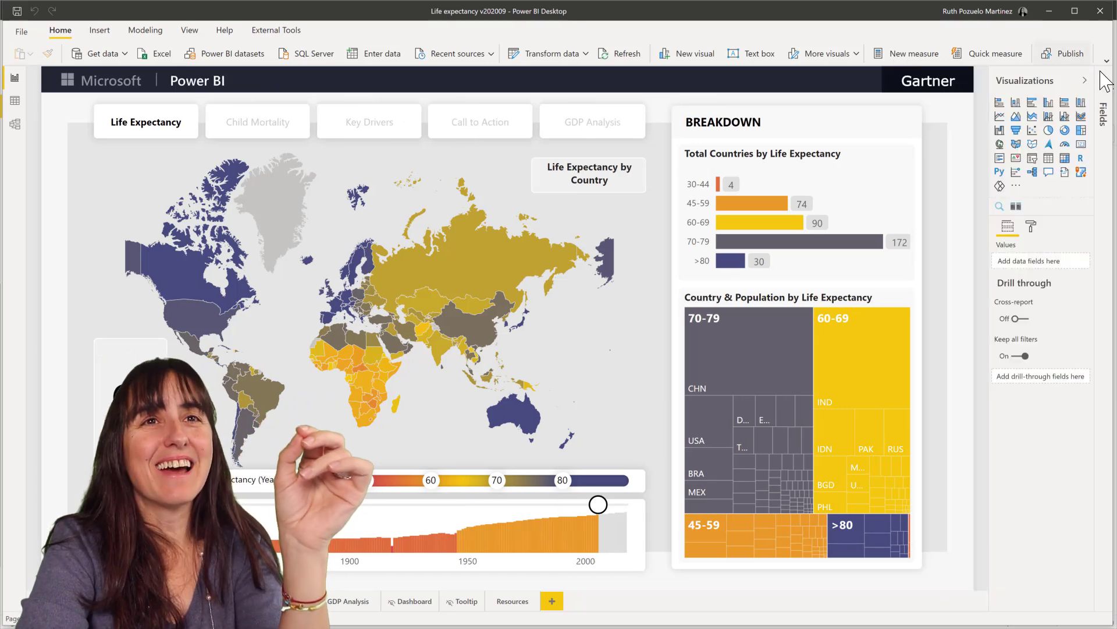
{"action": "left_click", "coordinate": [1103, 91]}
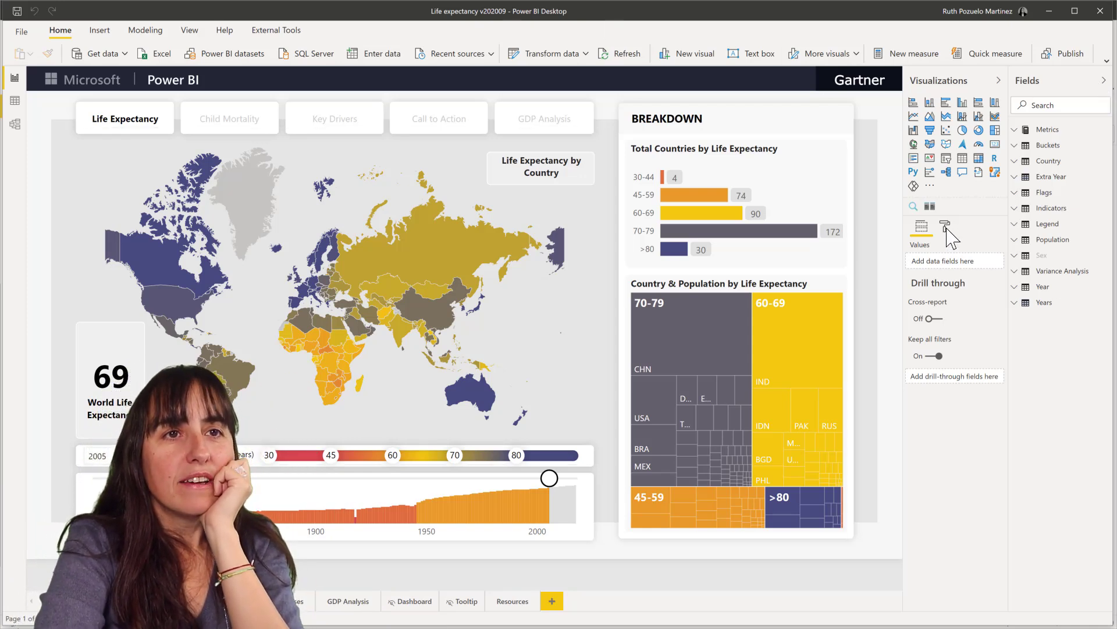
Step: Set the Life expectancy page background transparency to 100% in the Format pane
{"action": "left_click", "coordinate": [944, 226]}
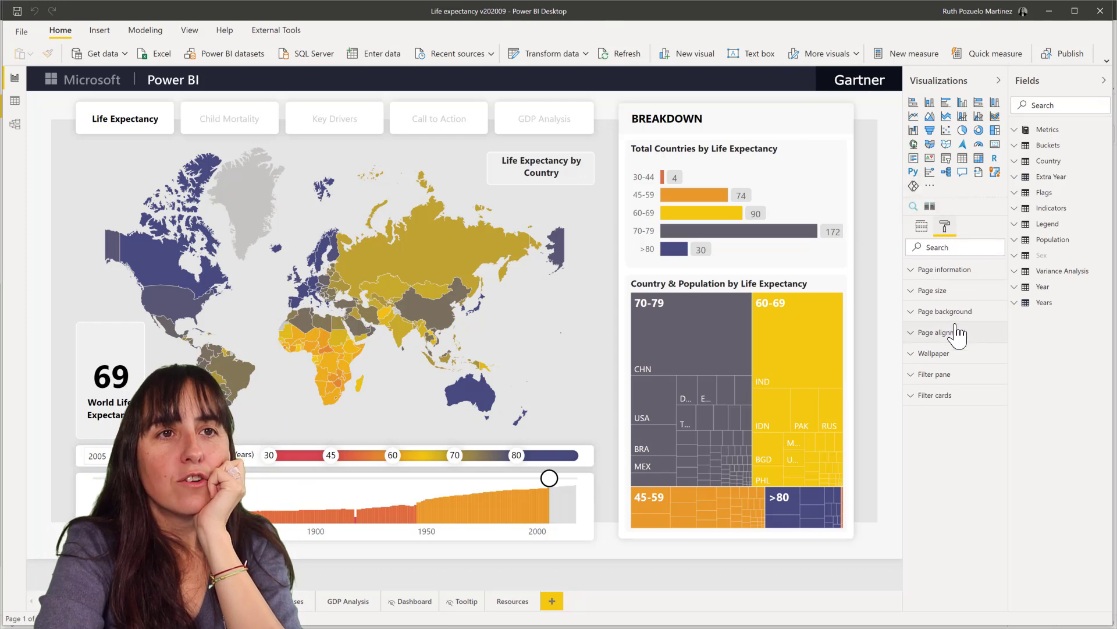
{"action": "left_click", "coordinate": [945, 312]}
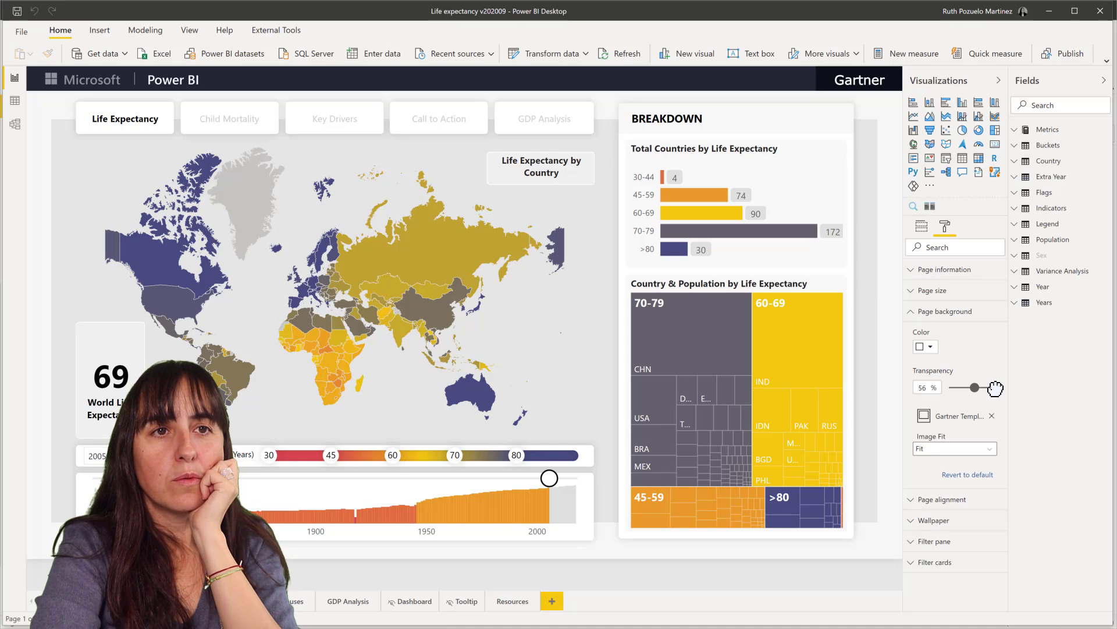
{"action": "left_click_drag", "start_coordinate": [975, 388], "coordinate": [994, 387]}
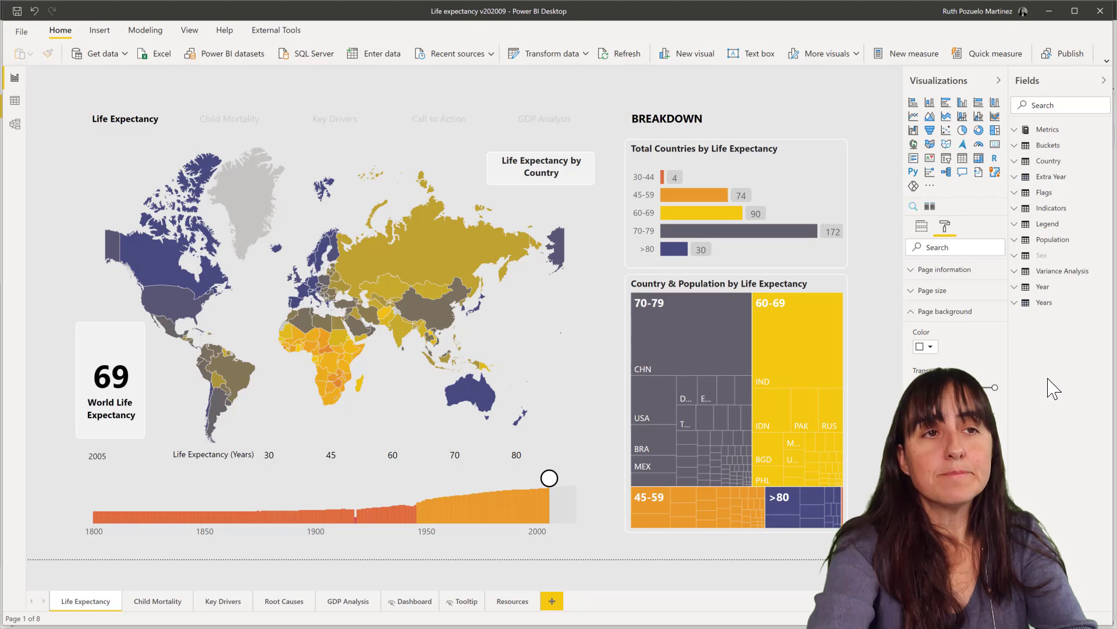
{"action": "mouse_move", "coordinate": [289, 70]}
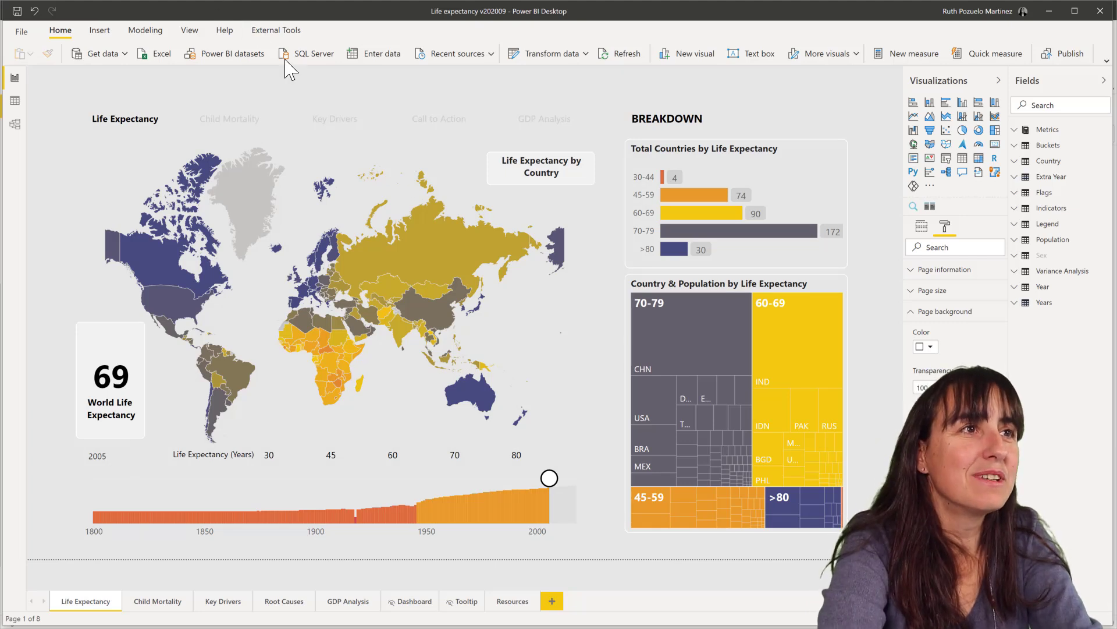
{"action": "left_click", "coordinate": [189, 29]}
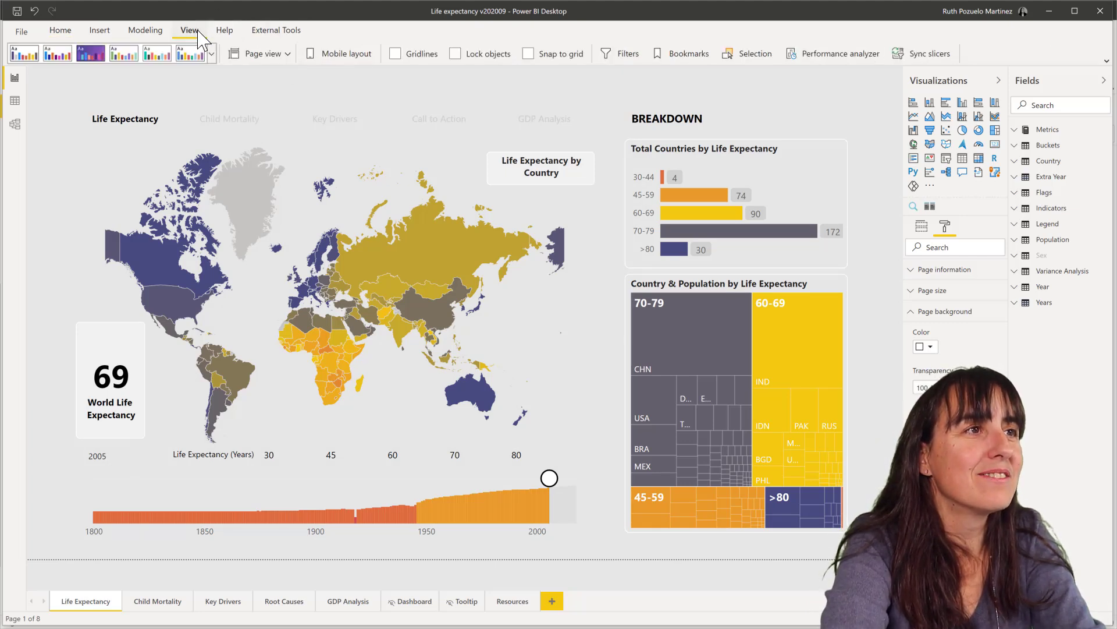